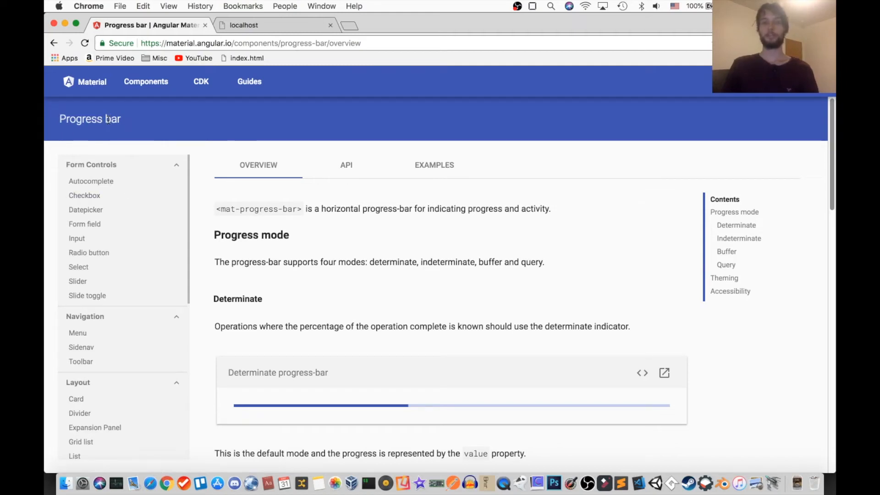
{"action": "mouse_move", "coordinate": [726, 324]}
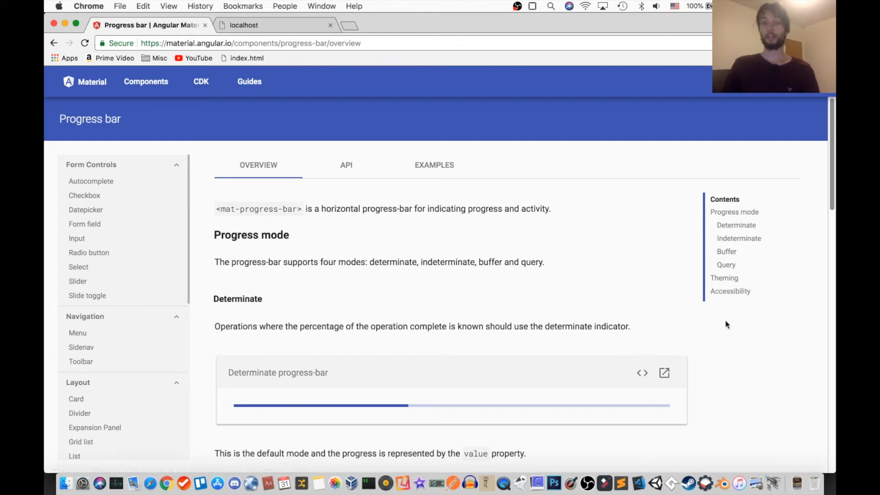
Reveal the Determinate example's HTML in the docs and select its mat-progress-bar snippet line
{"action": "scroll", "scroll_direction": "down", "scroll_amount": 3}
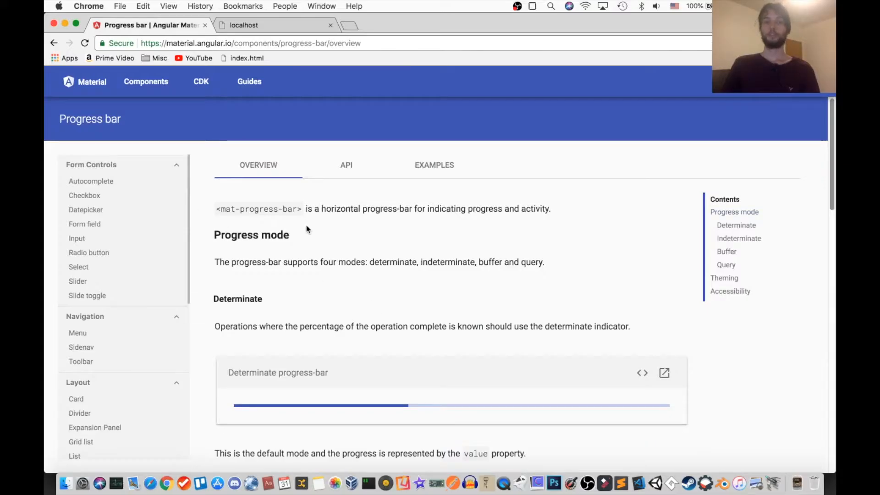
{"action": "mouse_move", "coordinate": [342, 210]}
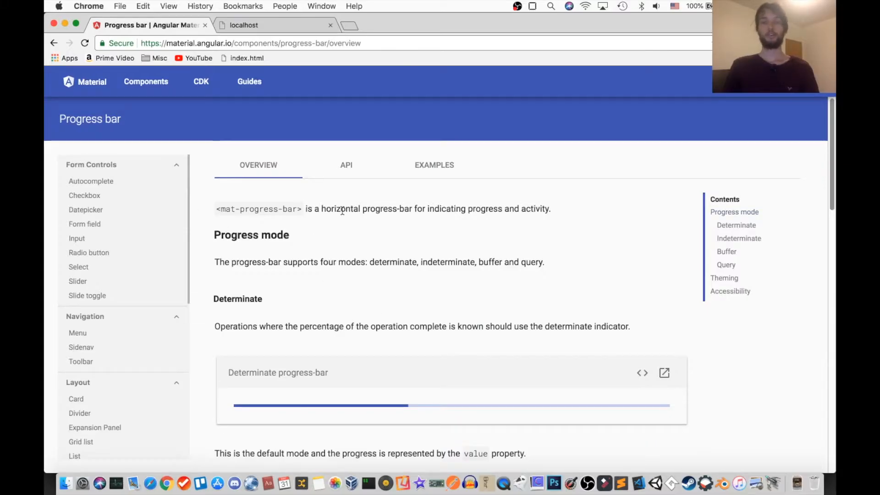
{"action": "mouse_move", "coordinate": [414, 297]}
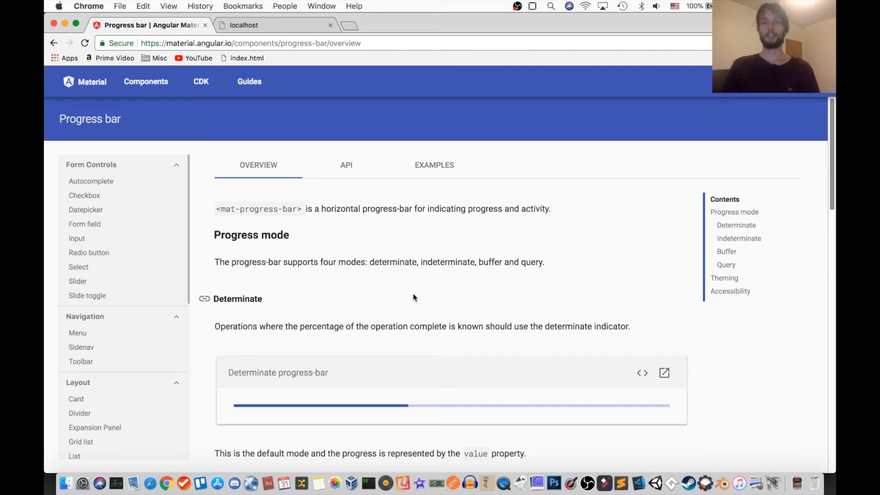
{"action": "mouse_move", "coordinate": [458, 257]}
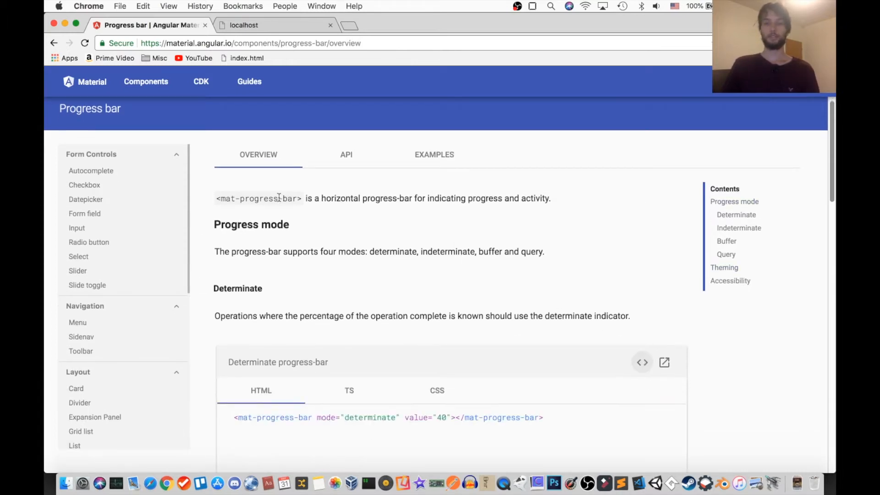
{"action": "scroll", "scroll_direction": "down", "scroll_amount": 3}
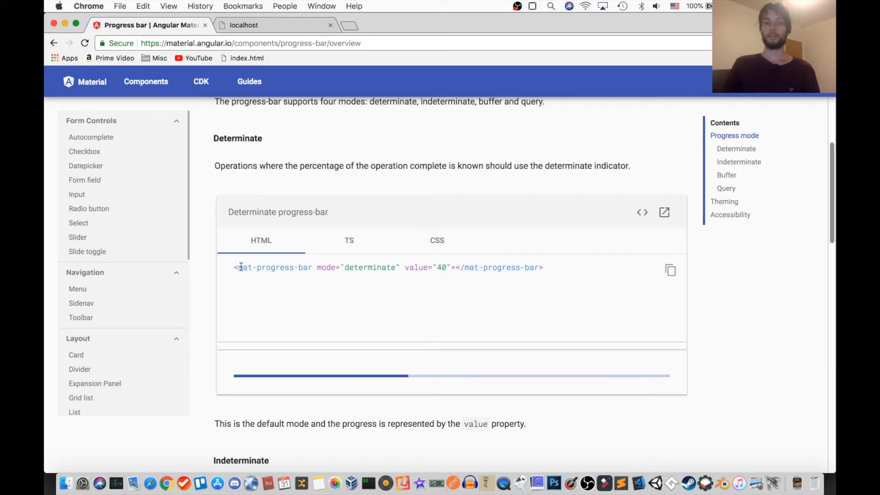
{"action": "triple_click", "coordinate": [388, 267]}
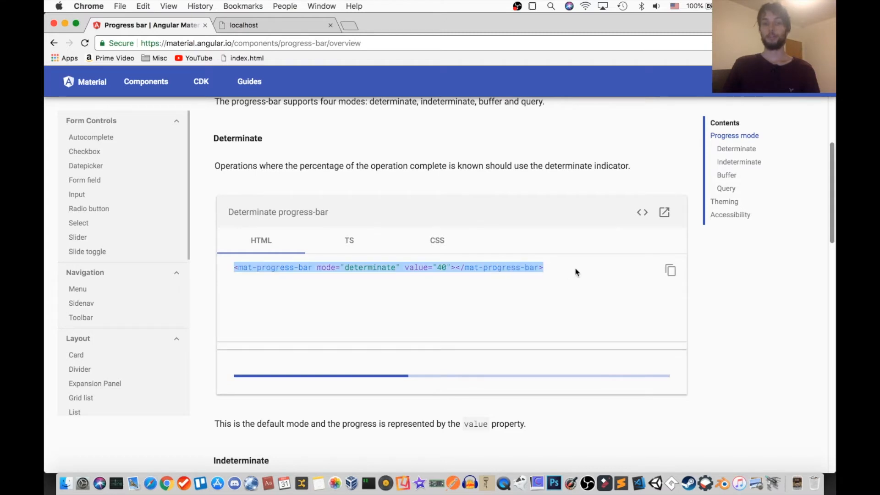
{"action": "mouse_move", "coordinate": [284, 350]}
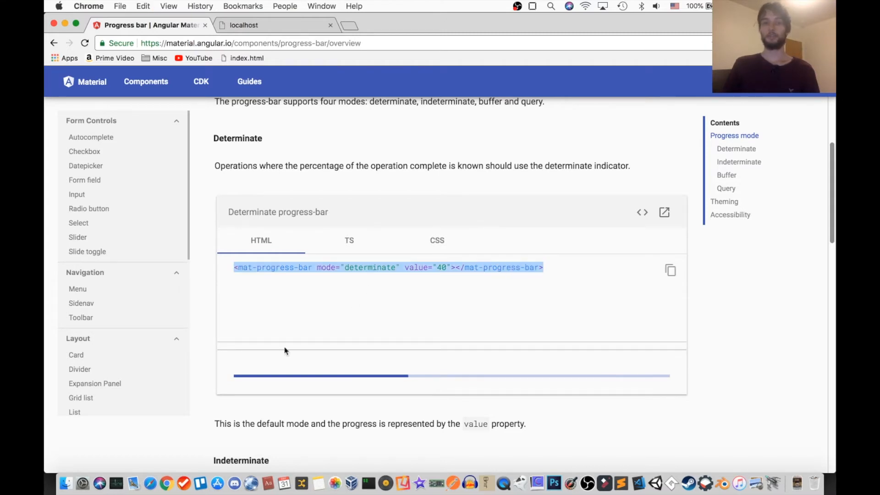
{"action": "mouse_move", "coordinate": [328, 386]}
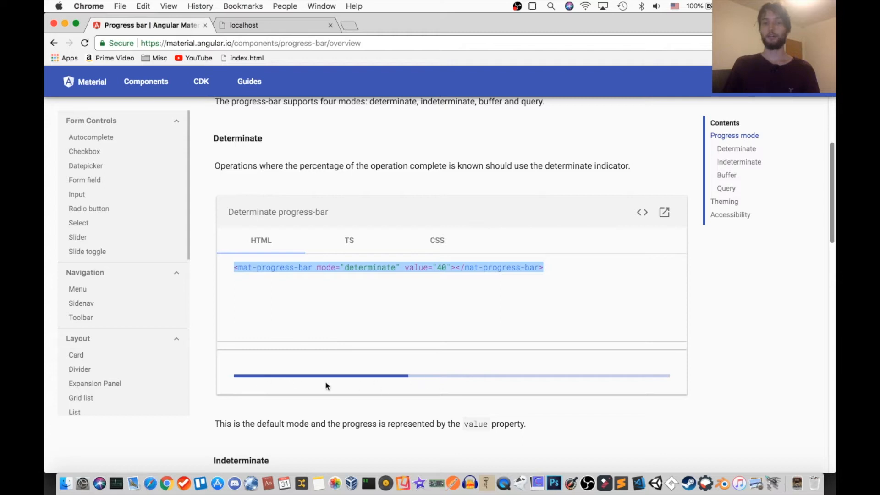
{"action": "scroll", "scroll_direction": "down", "scroll_amount": 3}
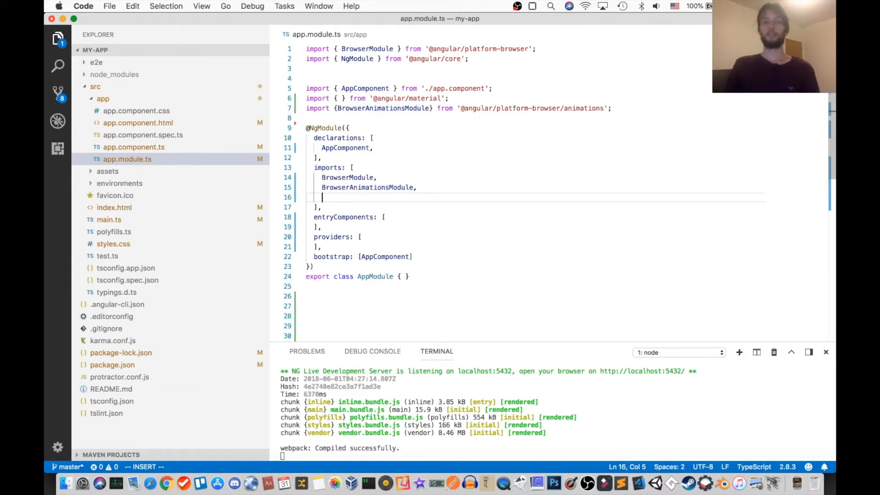
{"action": "type", "text": "Matpr"}
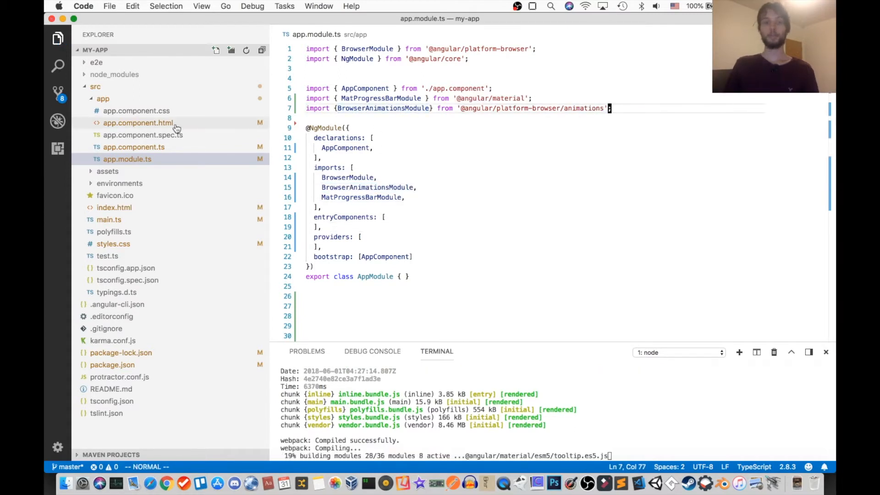
Paste the determinate mat-progress-bar into app.component.html with [value] bound to progress
{"action": "left_click", "coordinate": [137, 123]}
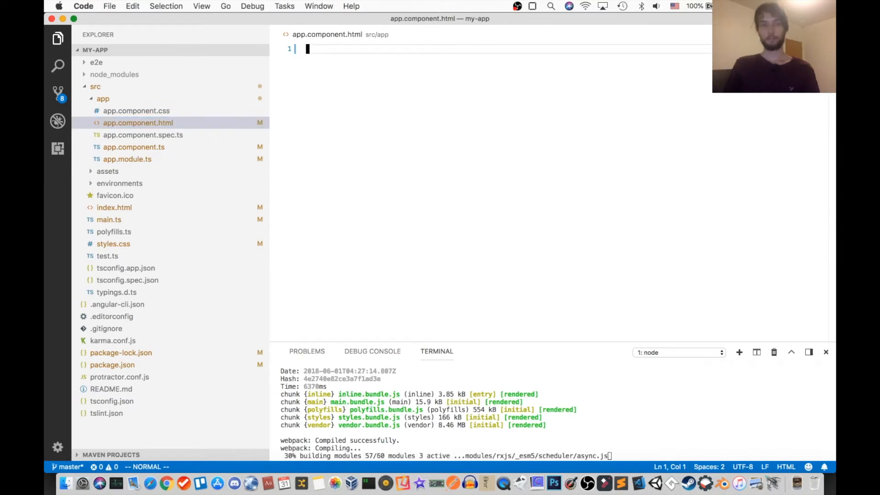
{"action": "type", "text": "<mat-progress-bar mode=\"determinate\" value=\"40\"></mat-progress-bar>"}
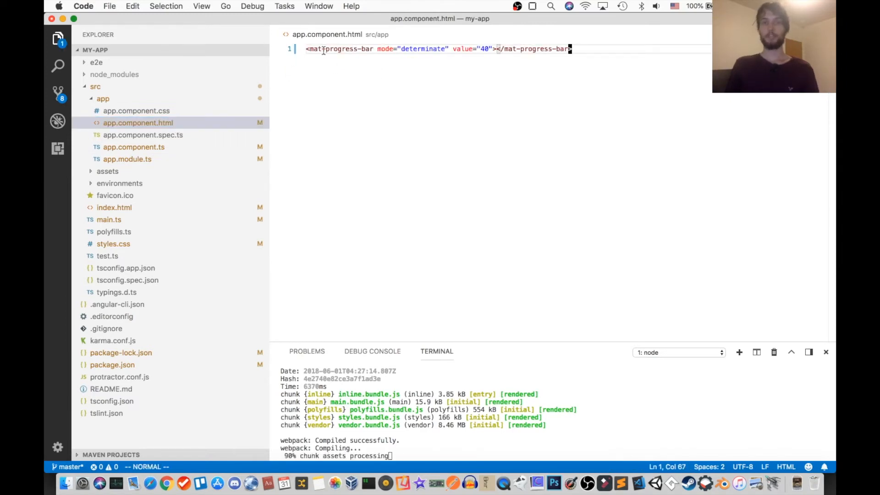
{"action": "mouse_move", "coordinate": [372, 57]}
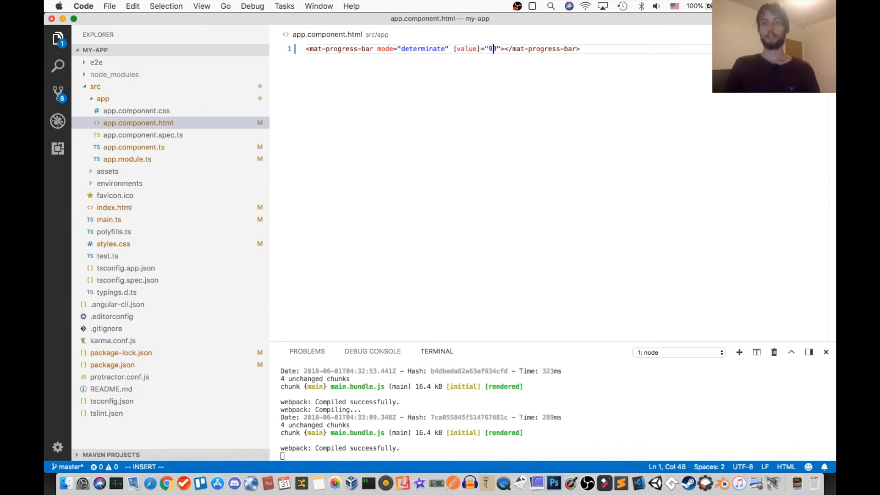
{"action": "key", "text": "backspace"}
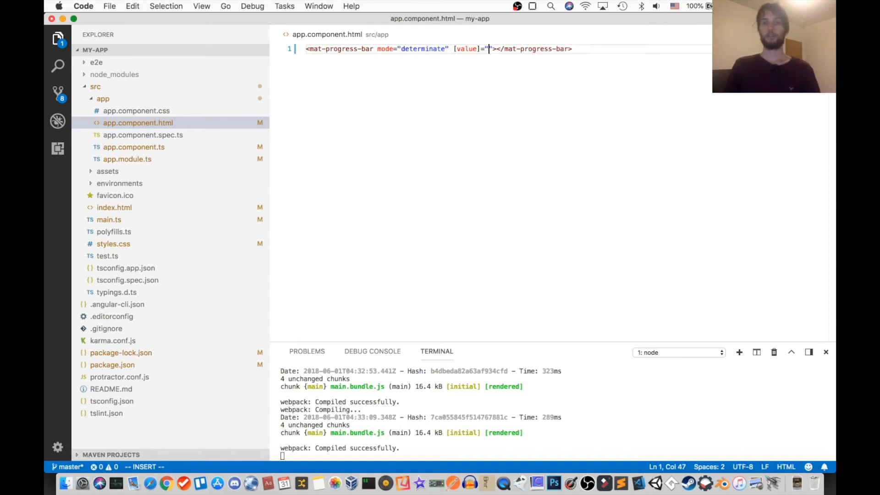
{"action": "type", "text": "progress"}
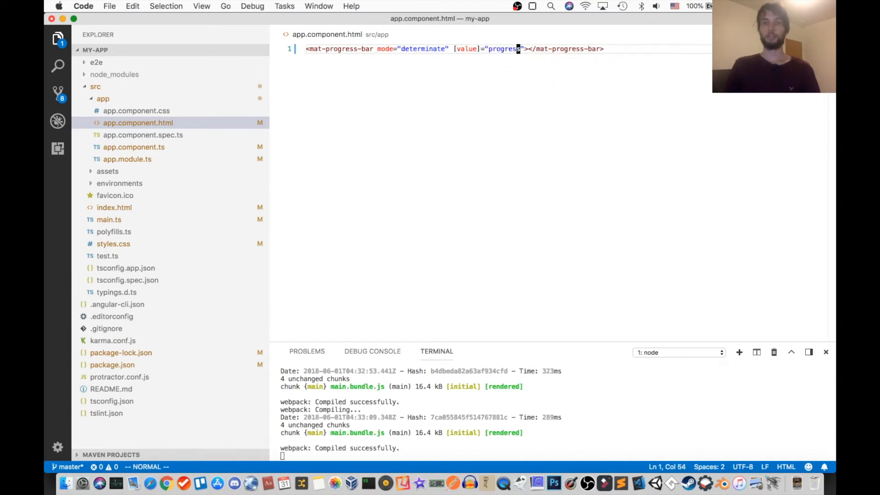
{"action": "mouse_move", "coordinate": [157, 150]}
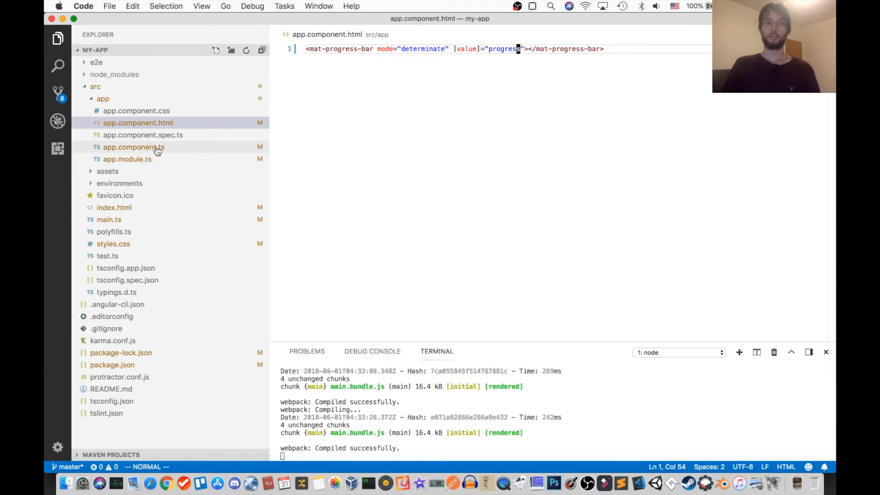
Declare a progress property inside the AppComponent class in app.component.ts
{"action": "left_click", "coordinate": [134, 147]}
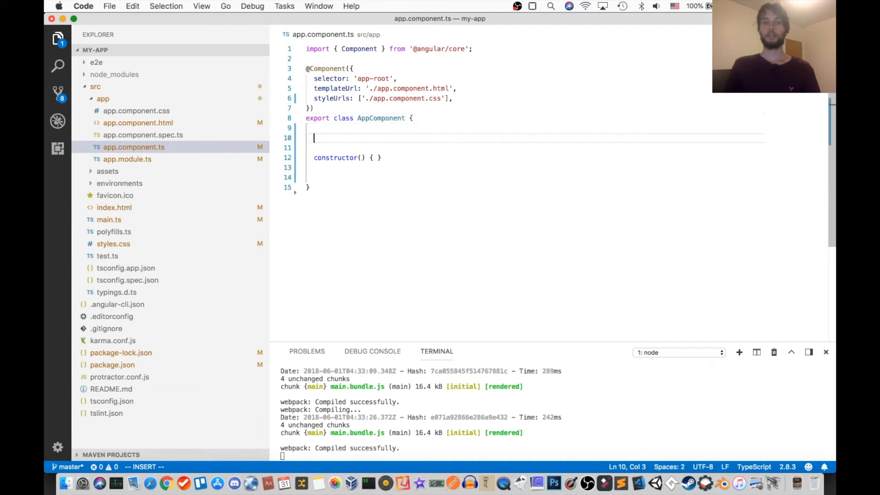
{"action": "type", "text": "progress"}
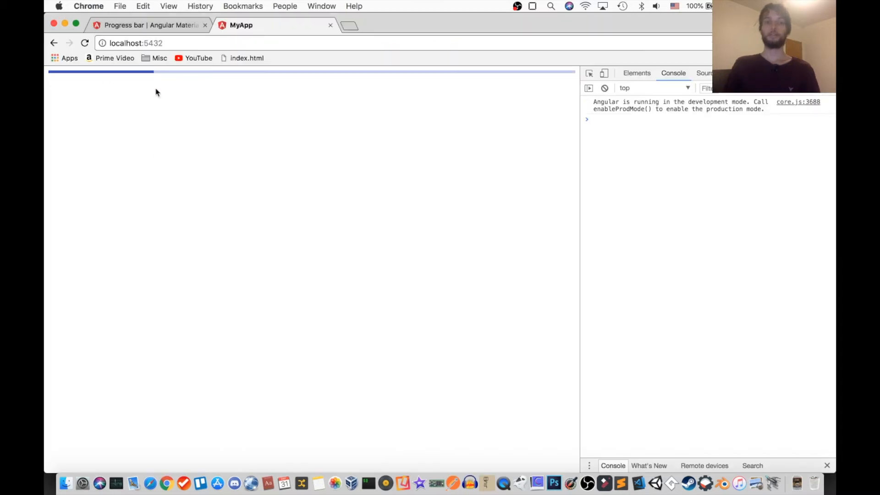
{"action": "mouse_move", "coordinate": [132, 88]}
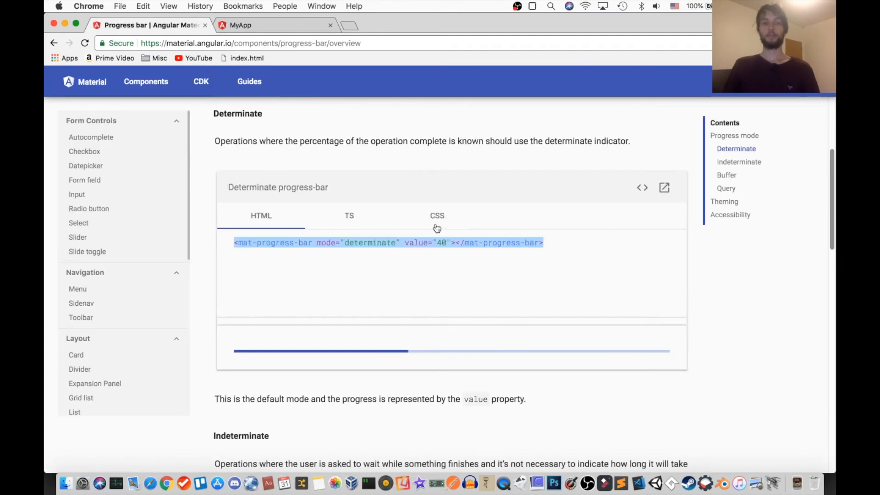
Reveal the Indeterminate example's source and highlight its note that value is ignored
{"action": "scroll", "scroll_direction": "down", "scroll_amount": 3}
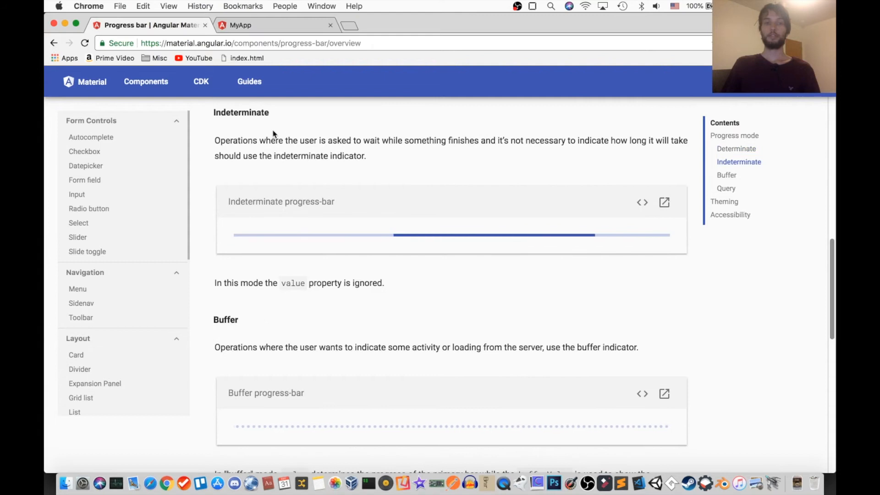
{"action": "left_click", "coordinate": [642, 203]}
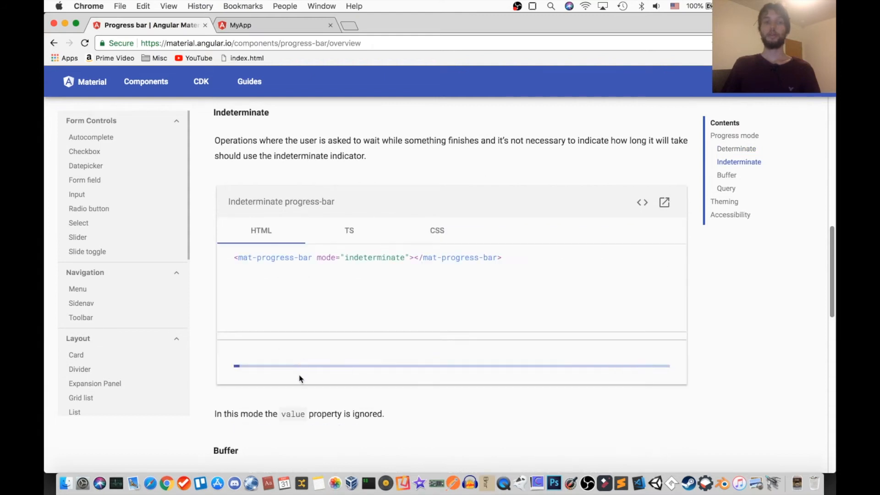
{"action": "left_click_drag", "start_coordinate": [247, 414], "coordinate": [392, 413]}
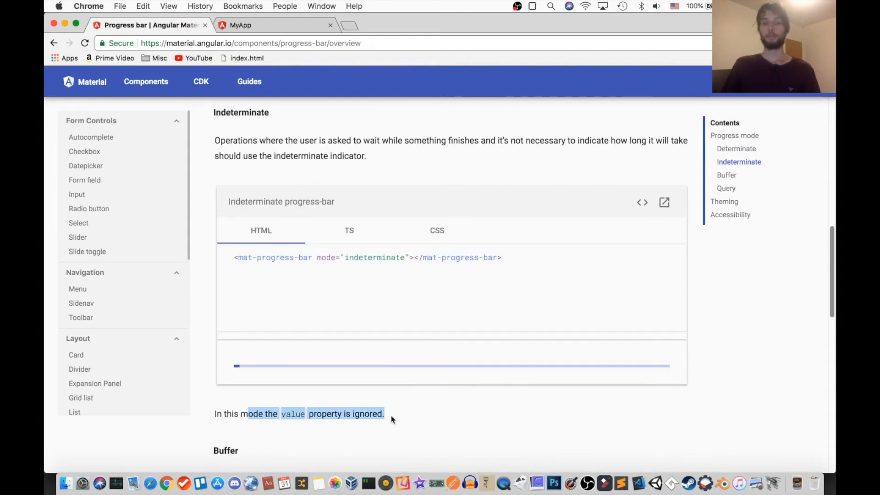
{"action": "key", "text": "cmd+tab"}
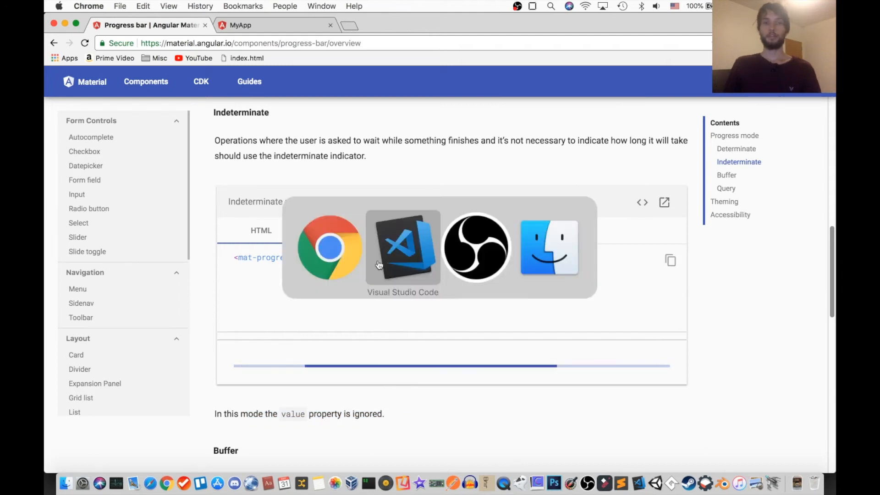
Switch the mat-progress-bar in app.component.html to mode="indeterminate"
{"action": "left_click", "coordinate": [402, 247]}
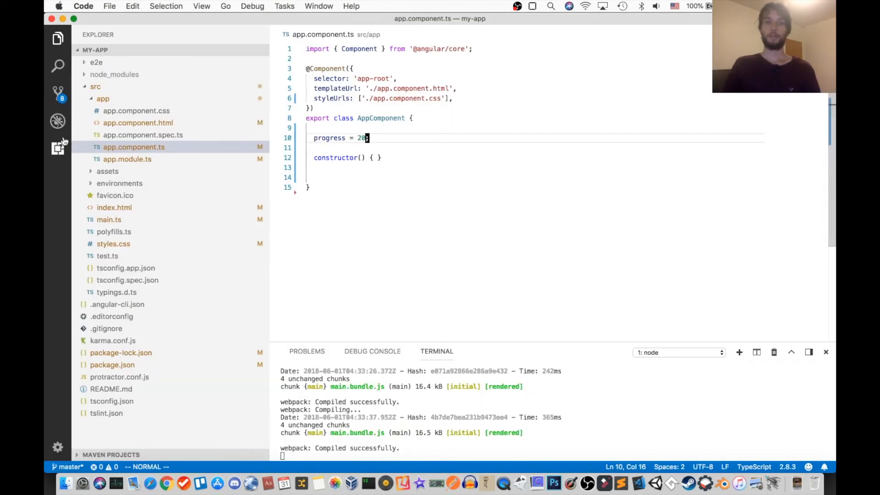
{"action": "left_click", "coordinate": [137, 122]}
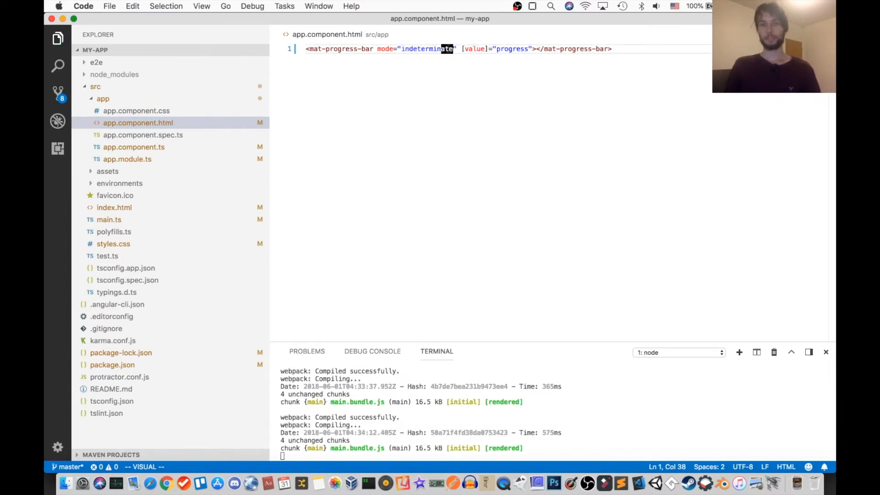
{"action": "key", "text": "cmd+tab"}
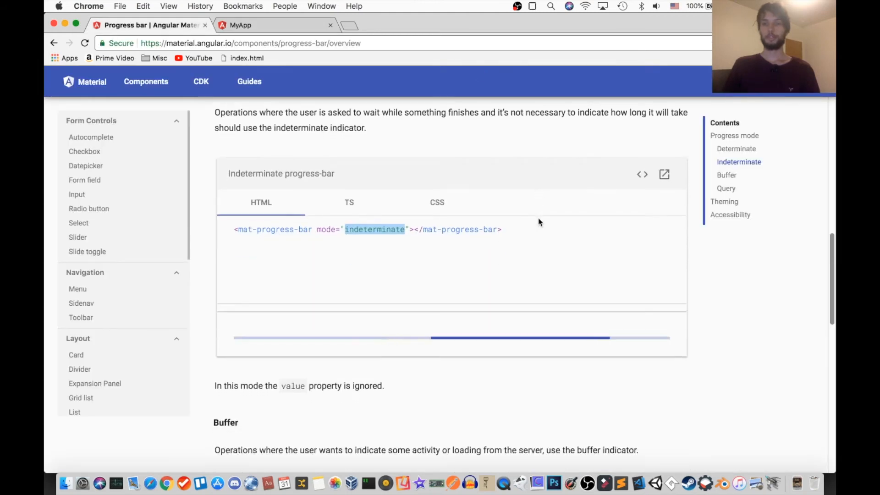
Show the Buffer example's HTML snippet with mode="buffer" in the docs
{"action": "scroll", "scroll_direction": "down", "scroll_amount": 3}
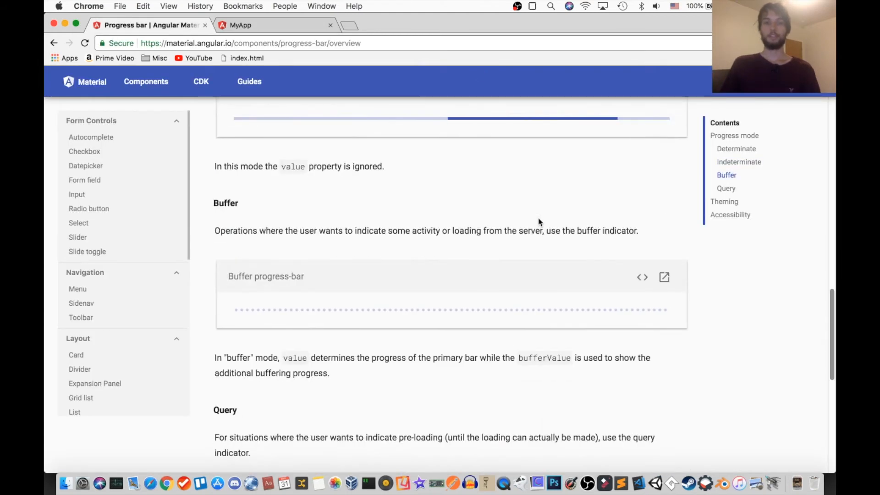
{"action": "scroll", "scroll_direction": "down", "scroll_amount": 3}
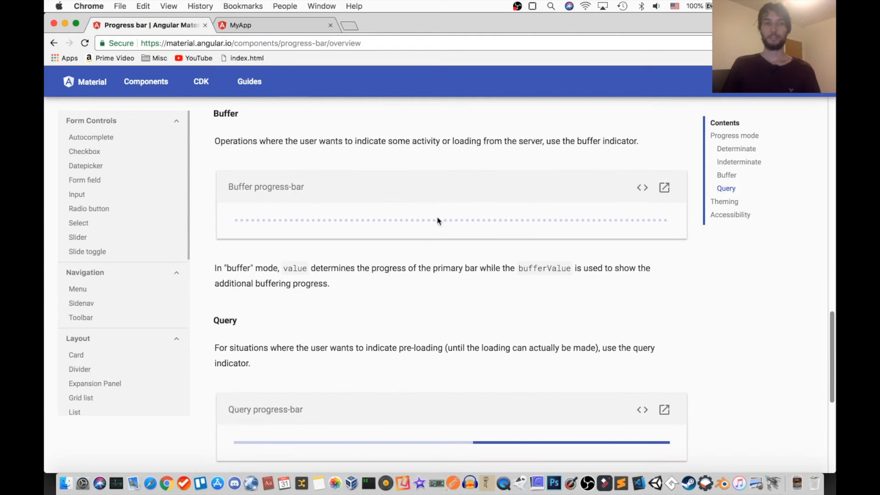
{"action": "left_click", "coordinate": [642, 189]}
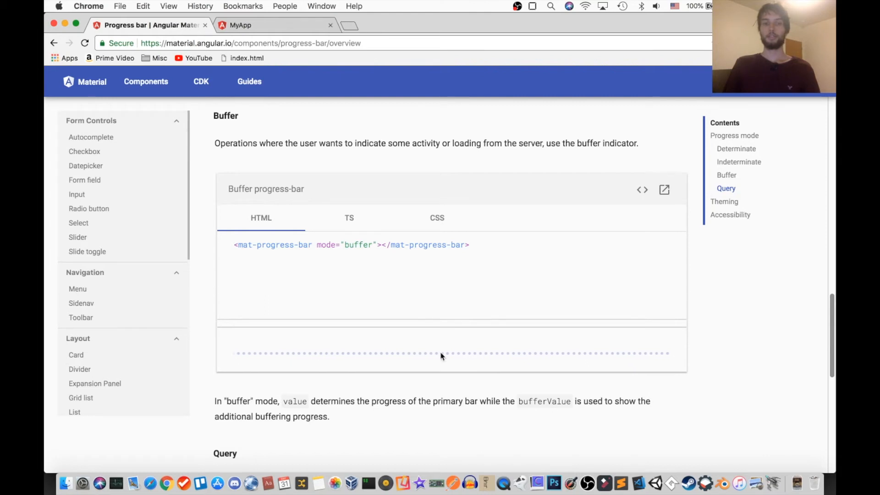
{"action": "mouse_move", "coordinate": [369, 182]}
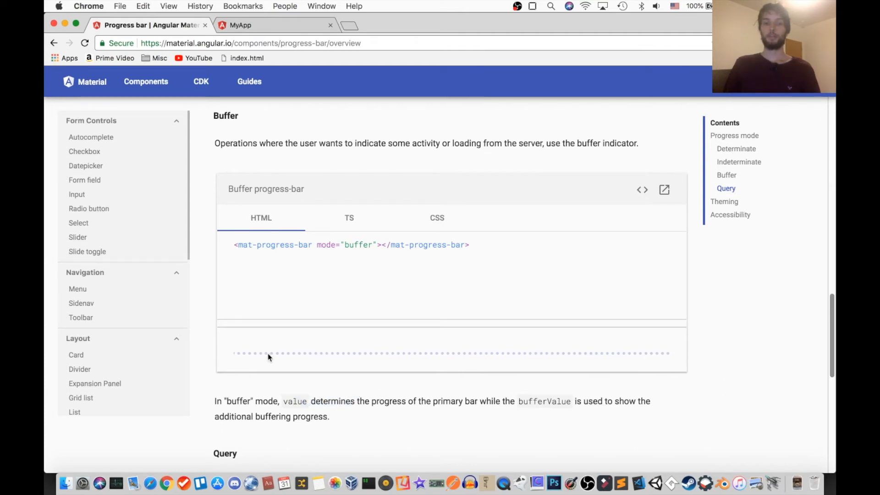
{"action": "mouse_move", "coordinate": [564, 352]}
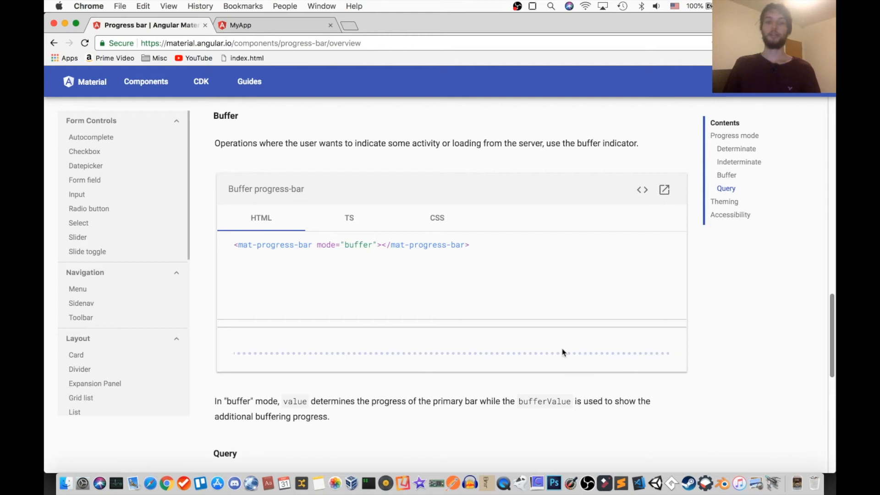
{"action": "mouse_move", "coordinate": [335, 360]}
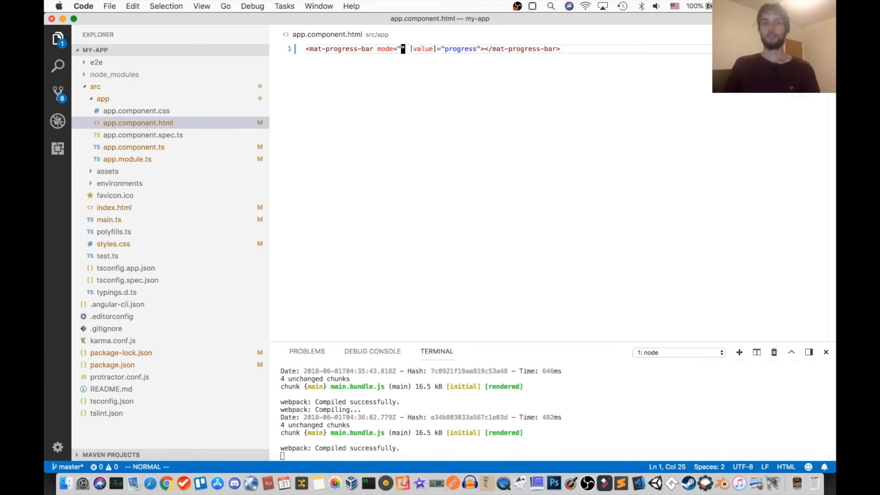
Set the progress bar's mode to buffer and check the dotted buffering bar in the app
{"action": "type", "text": "b"}
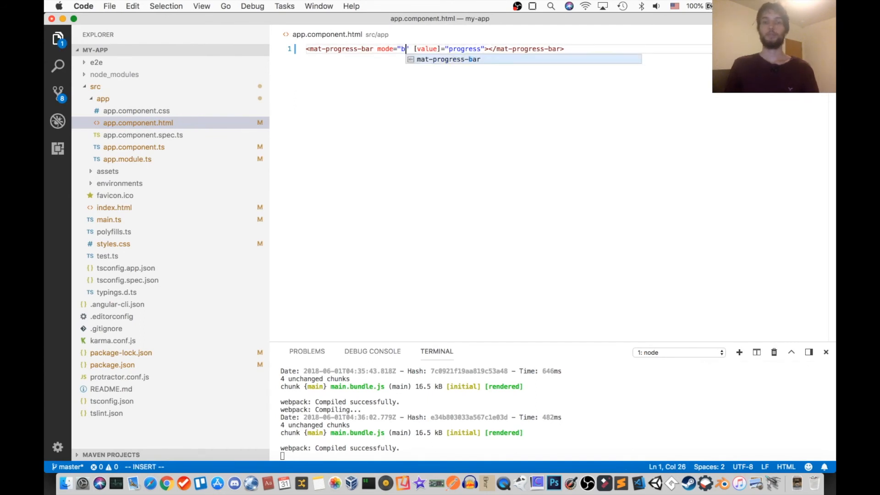
{"action": "type", "text": "uffer"}
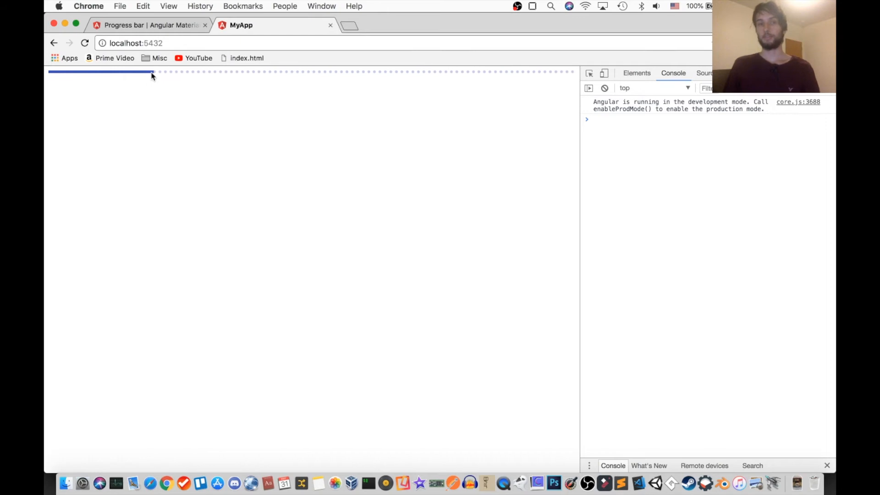
{"action": "left_click", "coordinate": [149, 25]}
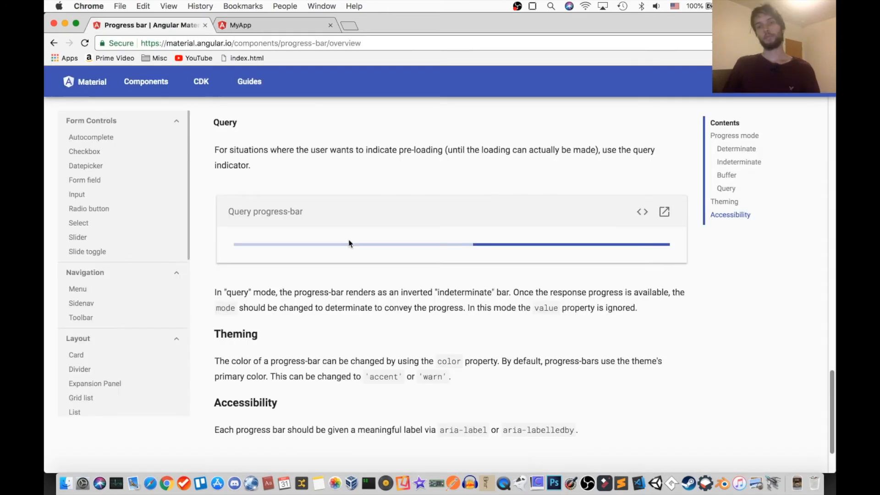
Set the progress bar's mode to query and check the query animation in the app
{"action": "scroll", "scroll_direction": "down", "scroll_amount": 3}
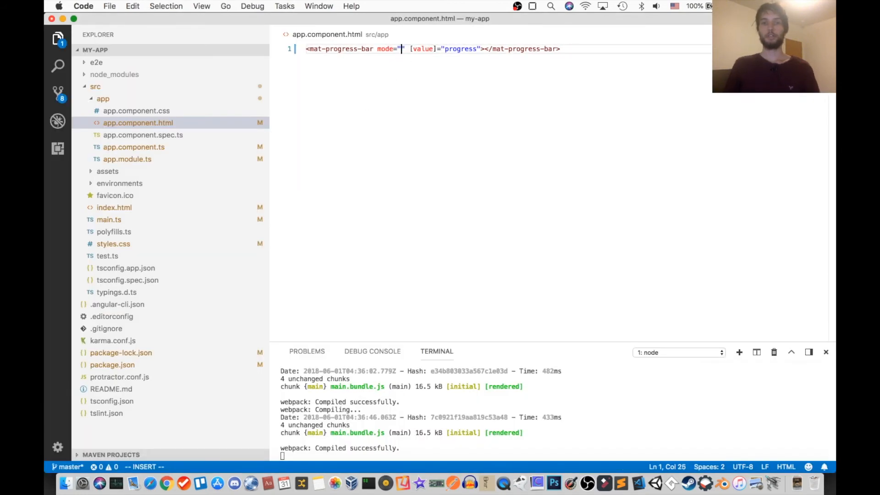
{"action": "type", "text": "query"}
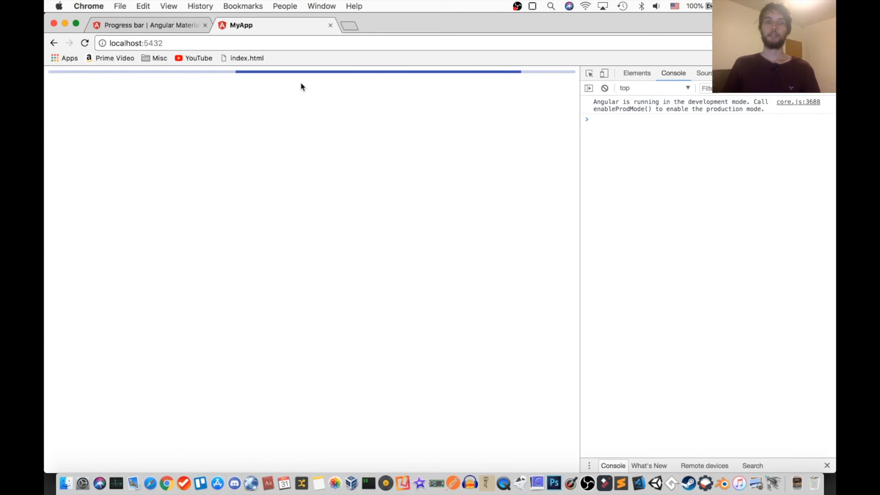
{"action": "left_click", "coordinate": [149, 25]}
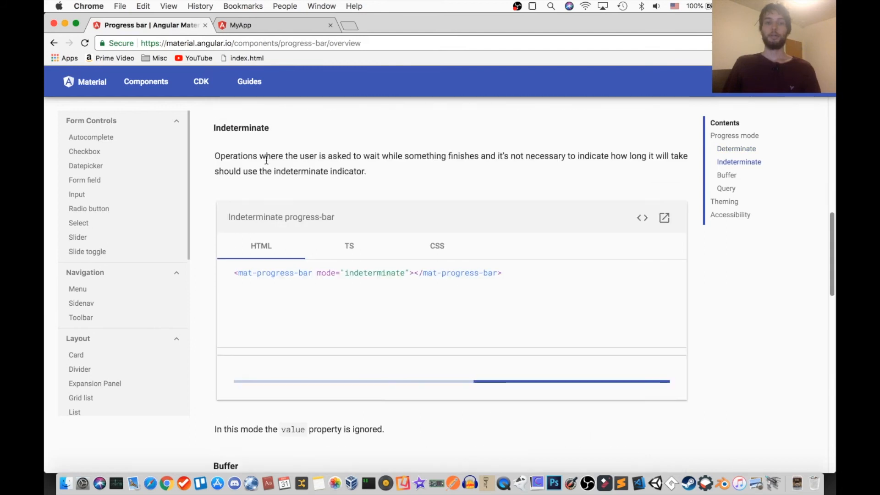
{"action": "mouse_move", "coordinate": [405, 393]}
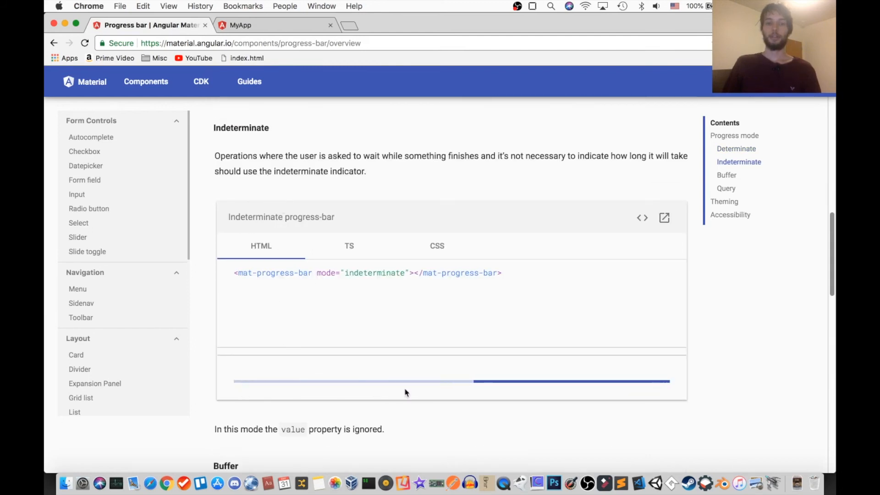
{"action": "mouse_move", "coordinate": [535, 378]}
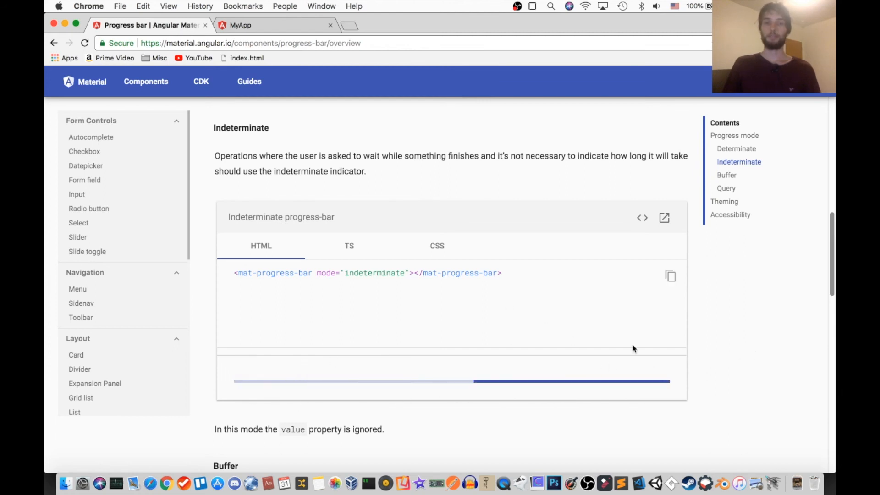
{"action": "scroll", "scroll_direction": "down", "scroll_amount": 3}
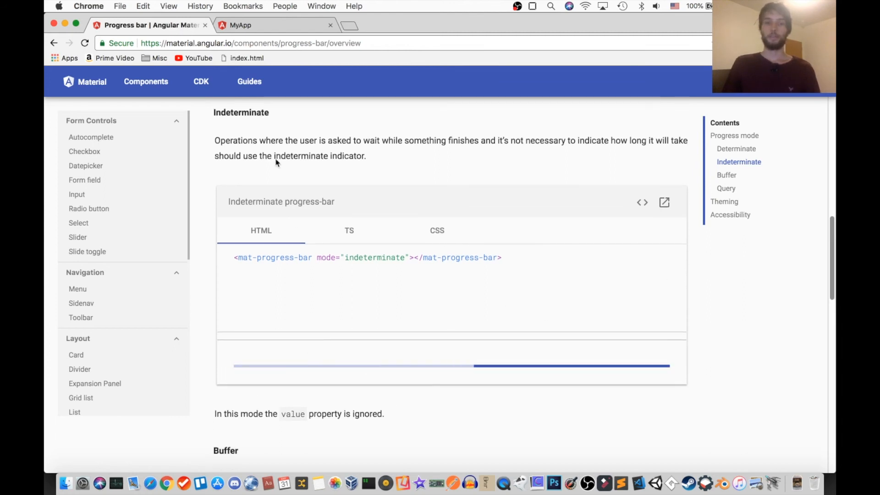
{"action": "mouse_move", "coordinate": [455, 327]}
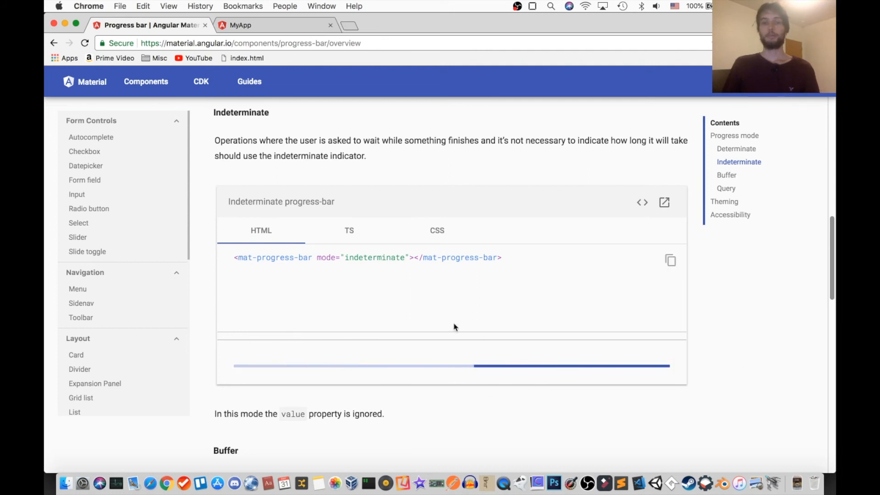
{"action": "scroll", "scroll_direction": "down", "scroll_amount": 3}
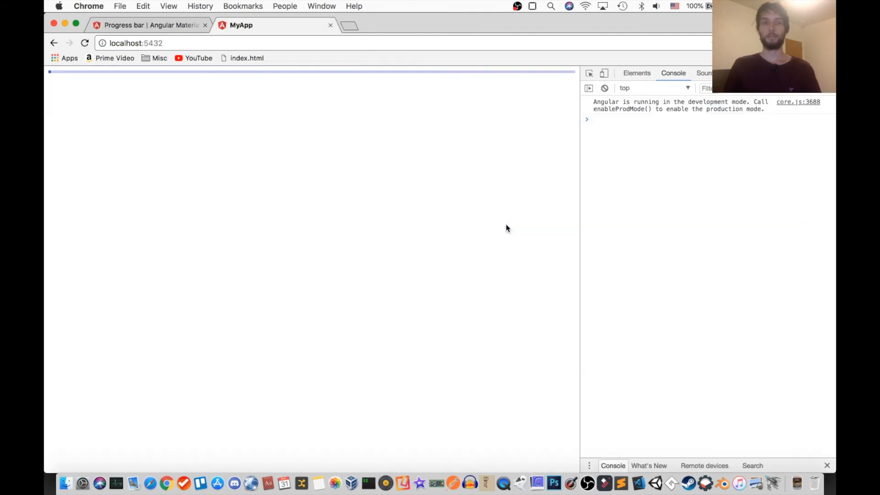
{"action": "mouse_move", "coordinate": [375, 90]}
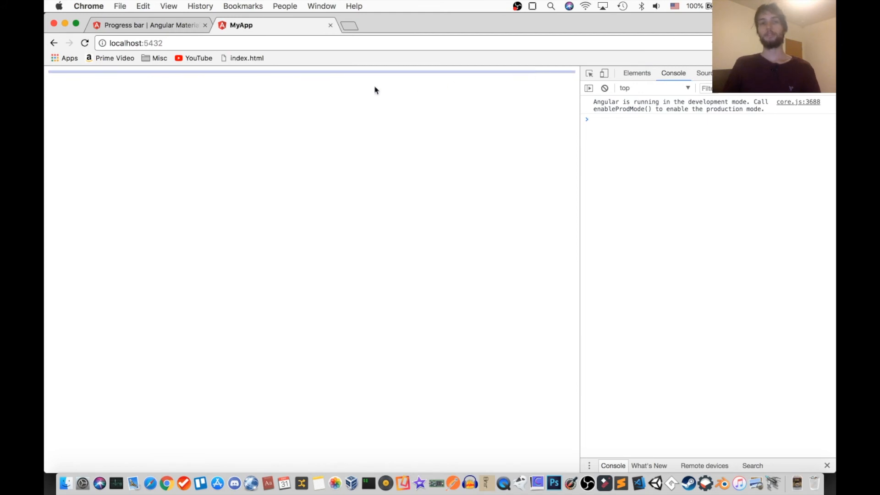
{"action": "mouse_move", "coordinate": [535, 78]}
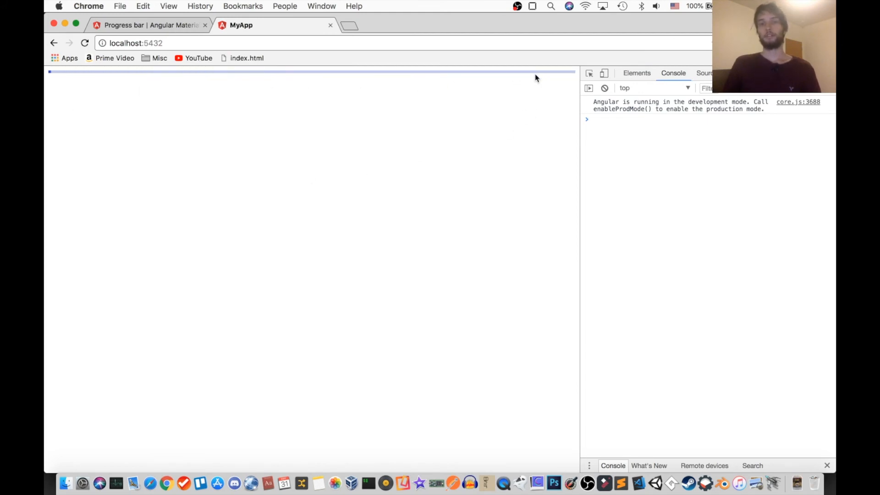
{"action": "left_click", "coordinate": [150, 24]}
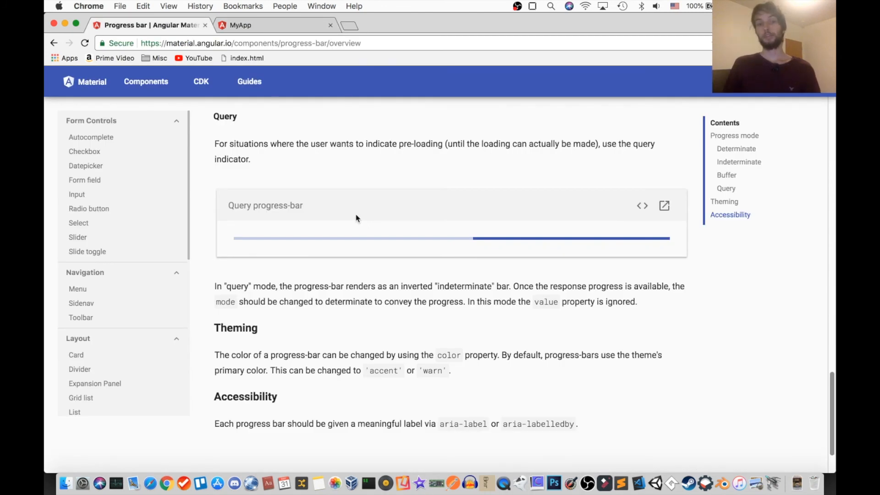
{"action": "scroll", "scroll_direction": "down", "scroll_amount": 3}
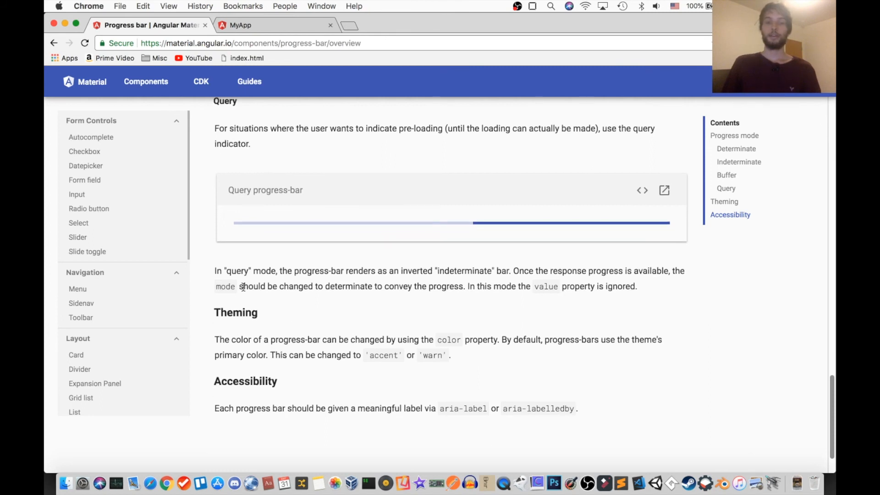
{"action": "mouse_move", "coordinate": [91, 81]}
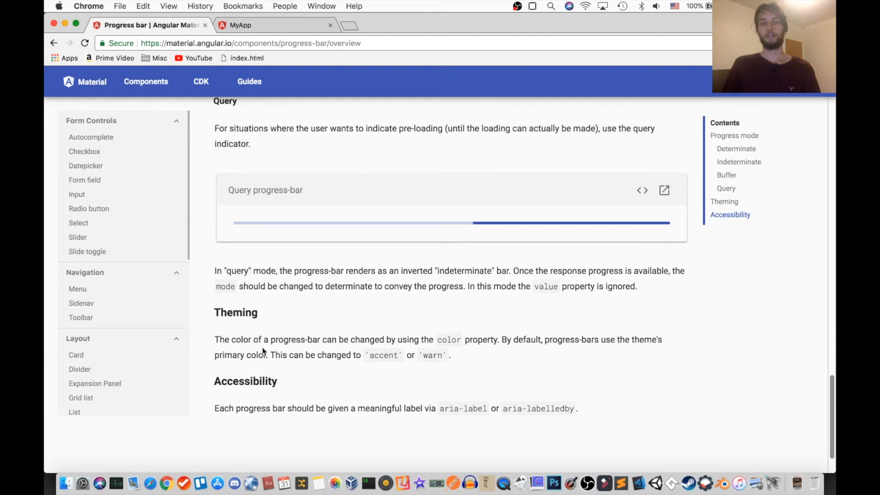
{"action": "double_click", "coordinate": [448, 340]}
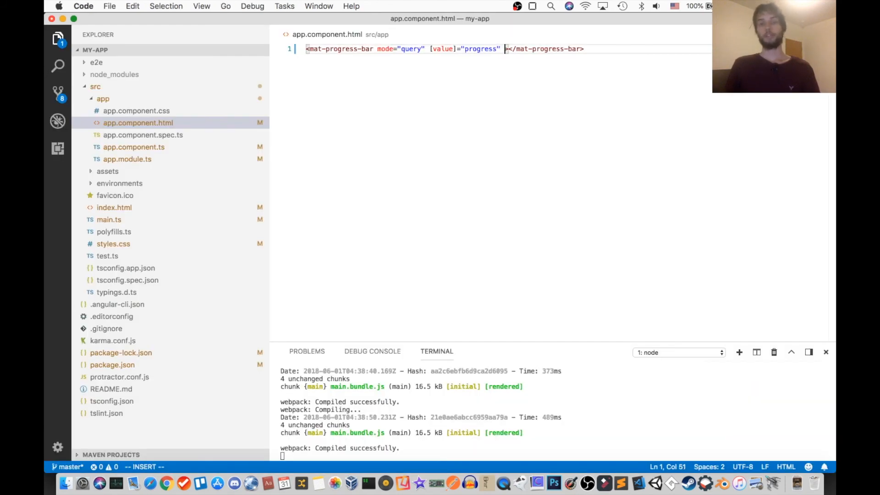
Add color="accent" to the query-mode mat-progress-bar and save
{"action": "type", "text": "color=\"\""}
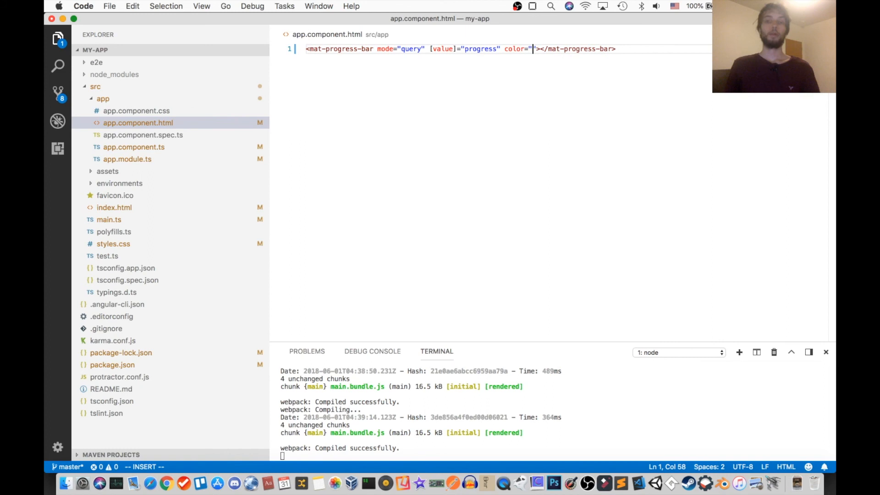
{"action": "type", "text": "accent"}
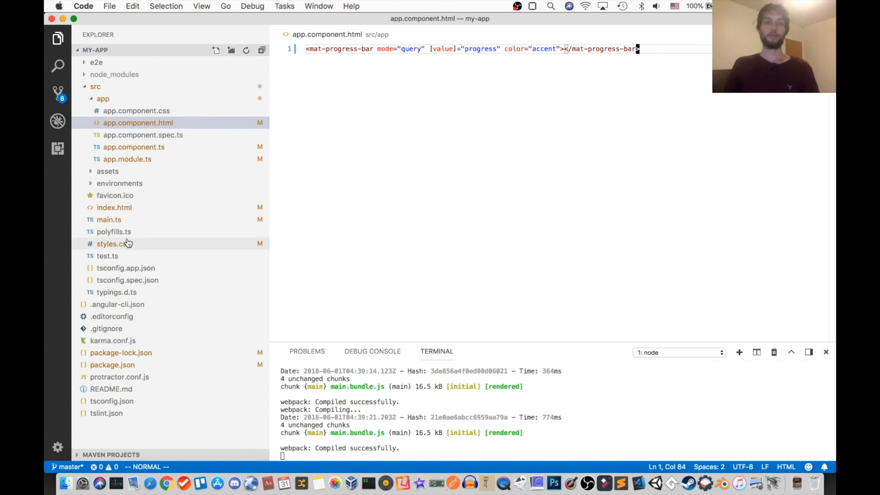
View styles.css in the Explorer, showing its indigo-pink prebuilt theme import
{"action": "left_click", "coordinate": [113, 243]}
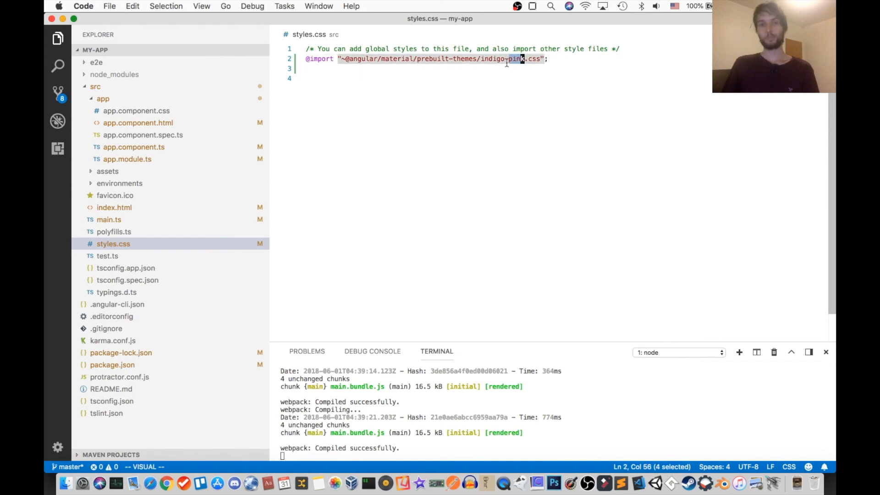
{"action": "key", "text": "Escape"}
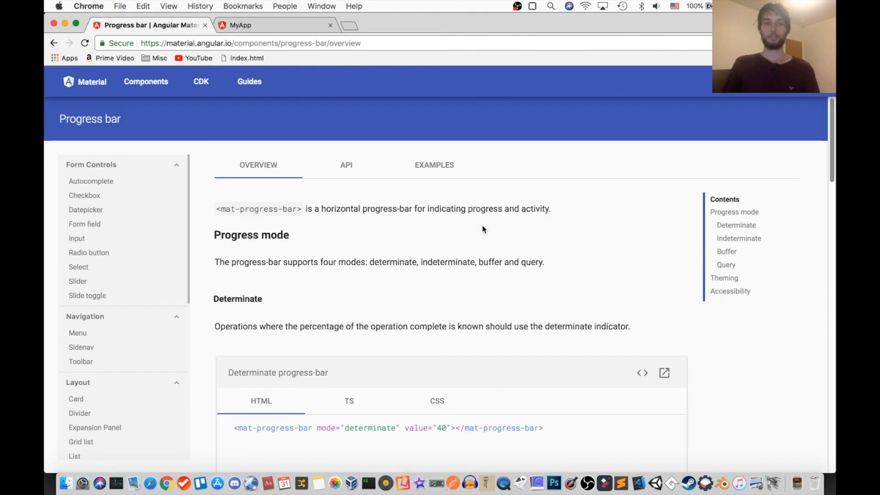
{"action": "mouse_move", "coordinate": [374, 255]}
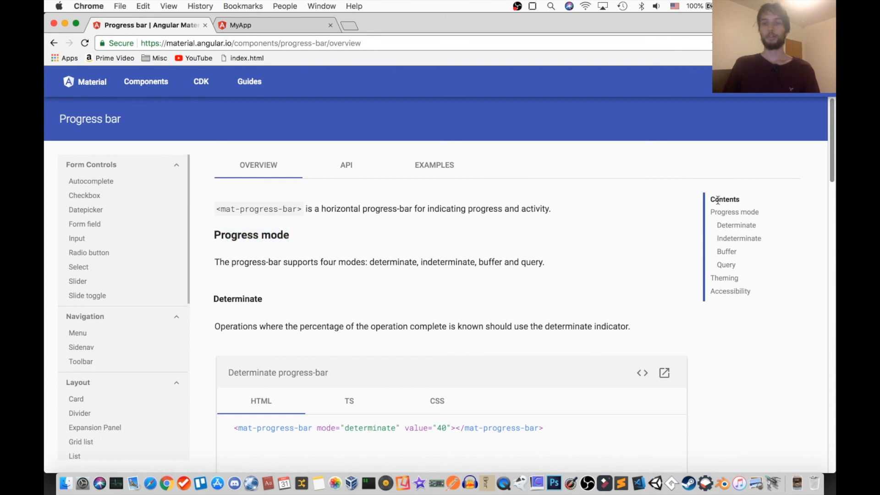
{"action": "mouse_move", "coordinate": [491, 252]}
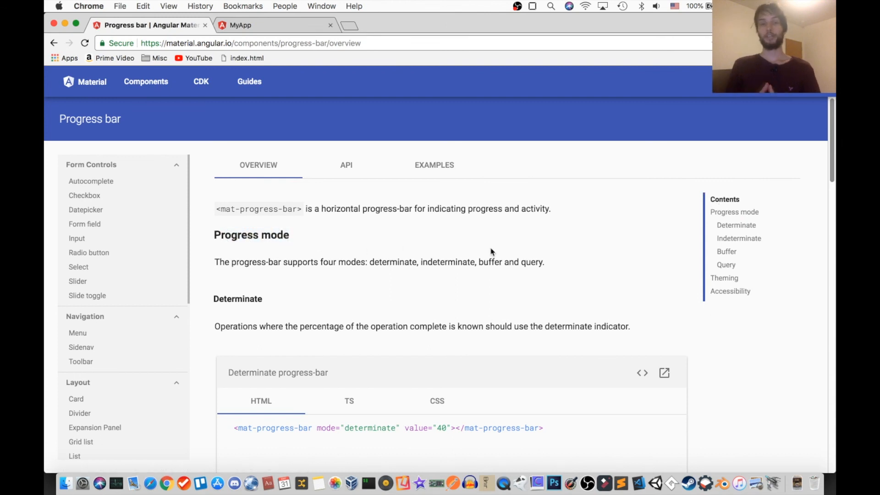